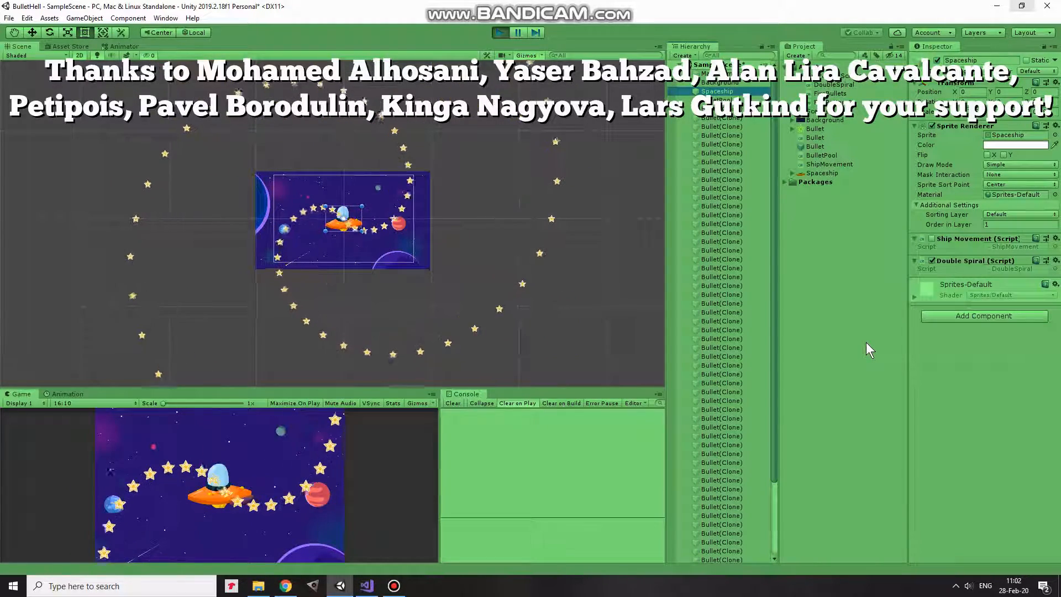
Step: Exit Play mode so the spaceship sits idle without star bullets
{"action": "left_click", "coordinate": [499, 33]}
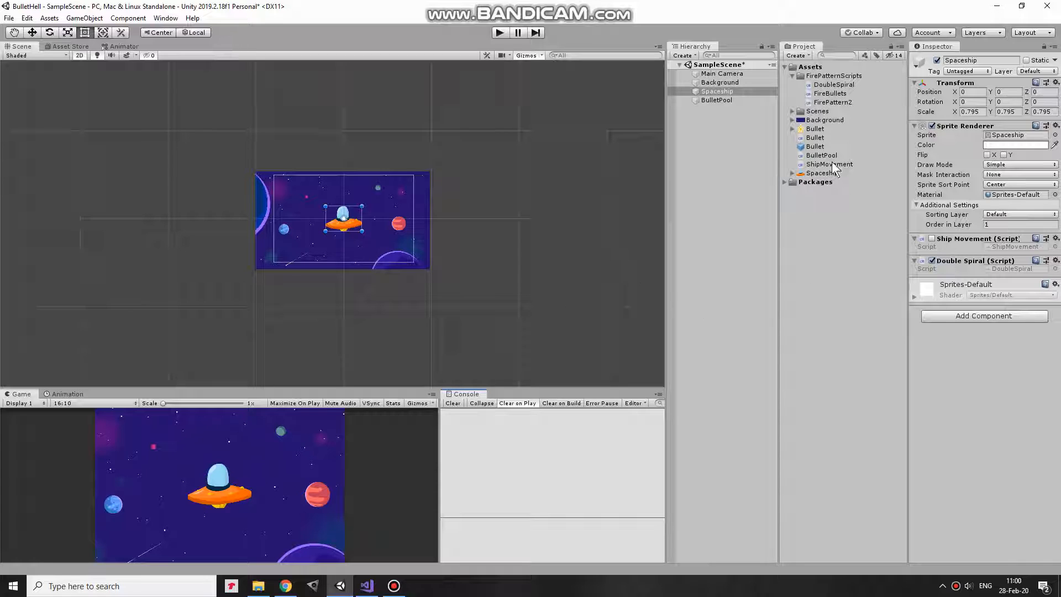
Step: Select the Spaceship and open its DoubleSpiral script in Visual Studio
{"action": "left_click", "coordinate": [834, 84]}
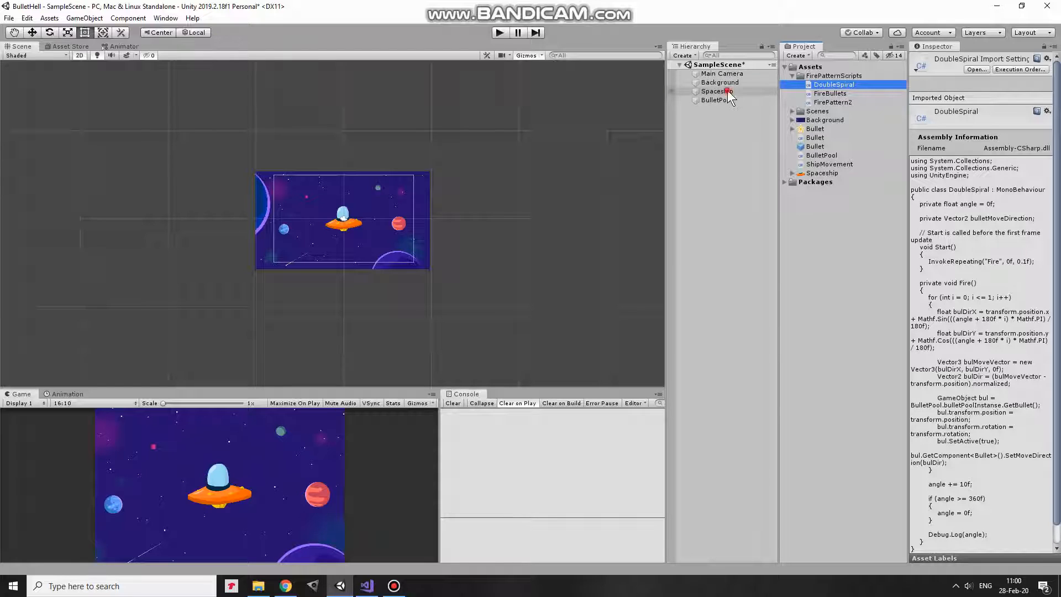
{"action": "left_click", "coordinate": [717, 90]}
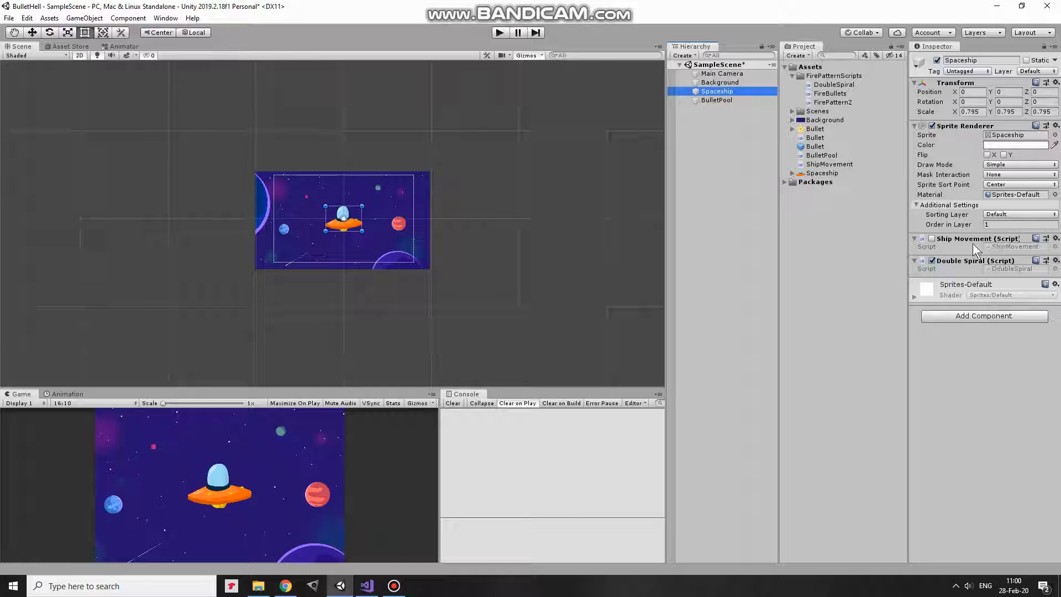
{"action": "mouse_move", "coordinate": [964, 273]}
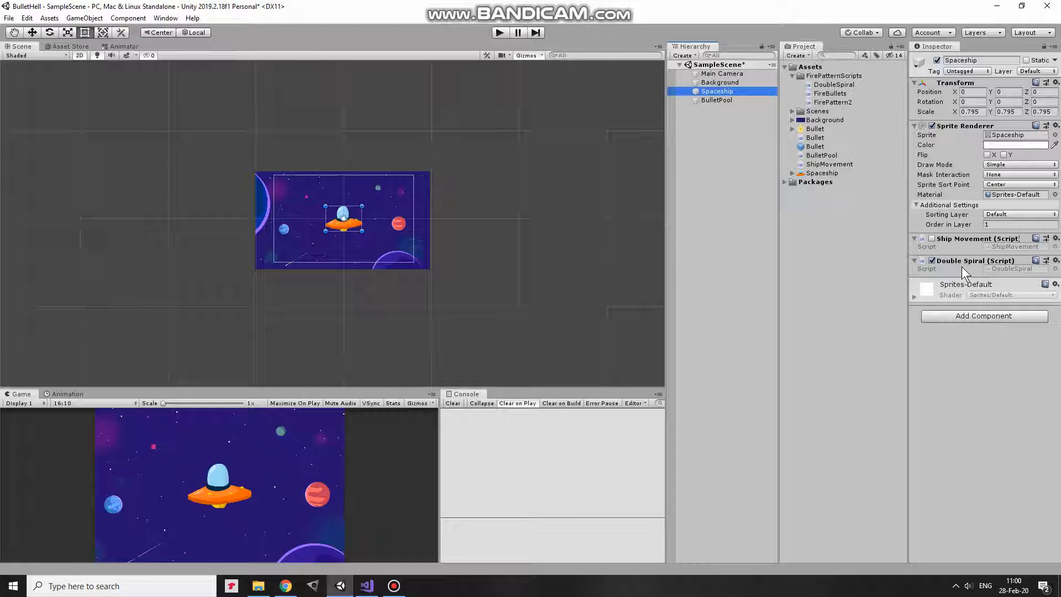
{"action": "left_click", "coordinate": [365, 586]}
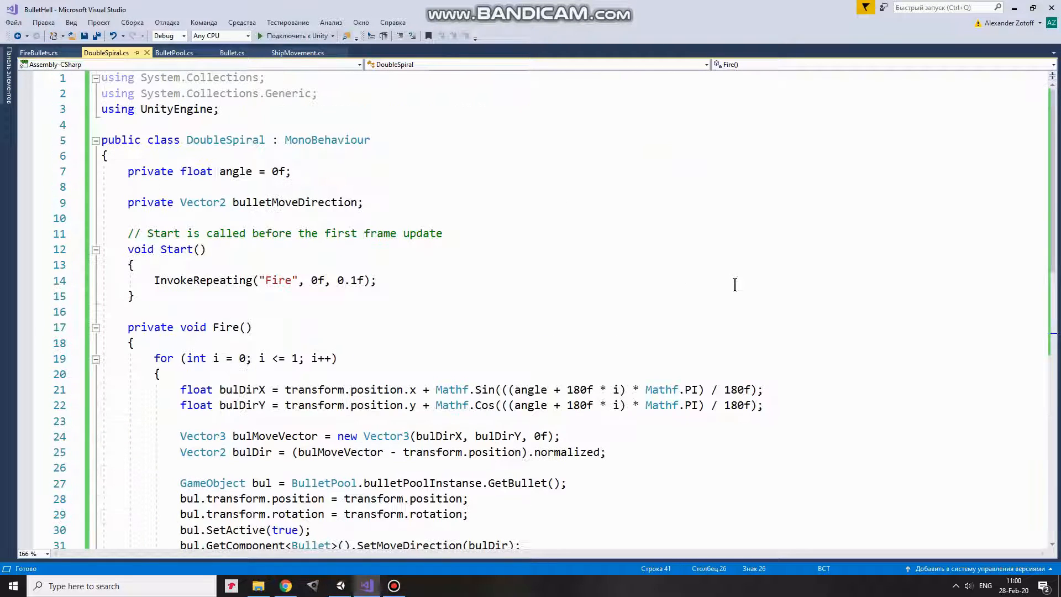
Step: Save DoubleSpiral.cs with Ctrl+S
{"action": "key", "text": "ctrl+s"}
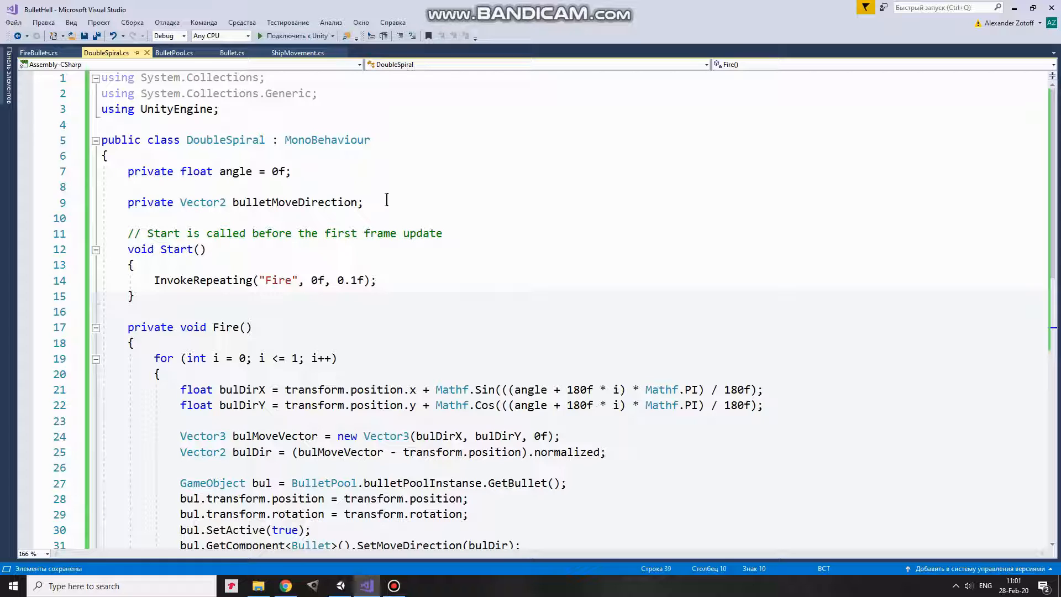
{"action": "mouse_move", "coordinate": [274, 256]}
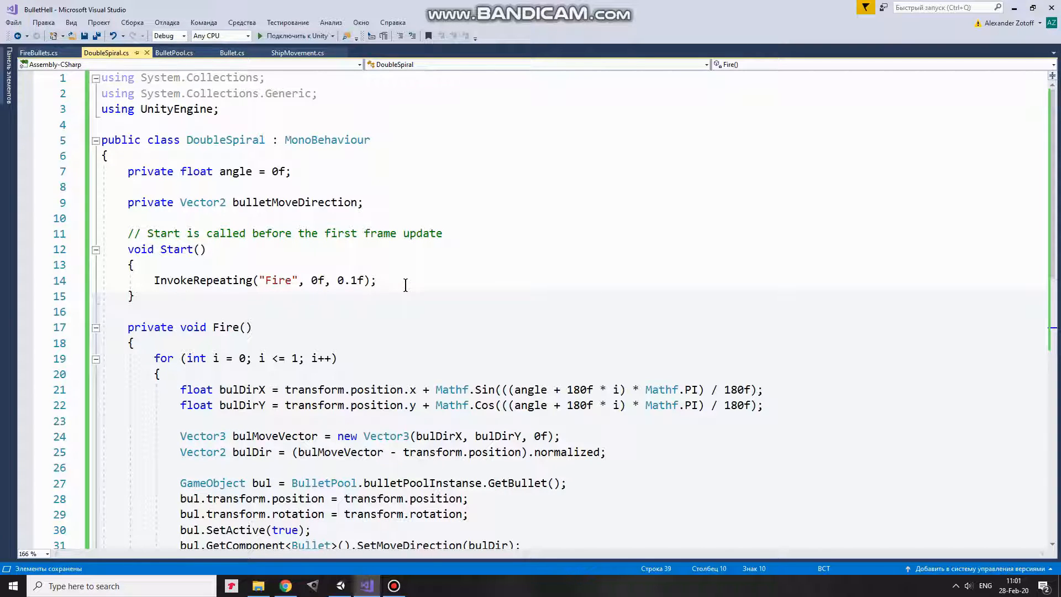
Step: Scroll down to the Fire loop and the 360-degree angle reset
{"action": "scroll", "scroll_direction": "down", "scroll_amount": 3}
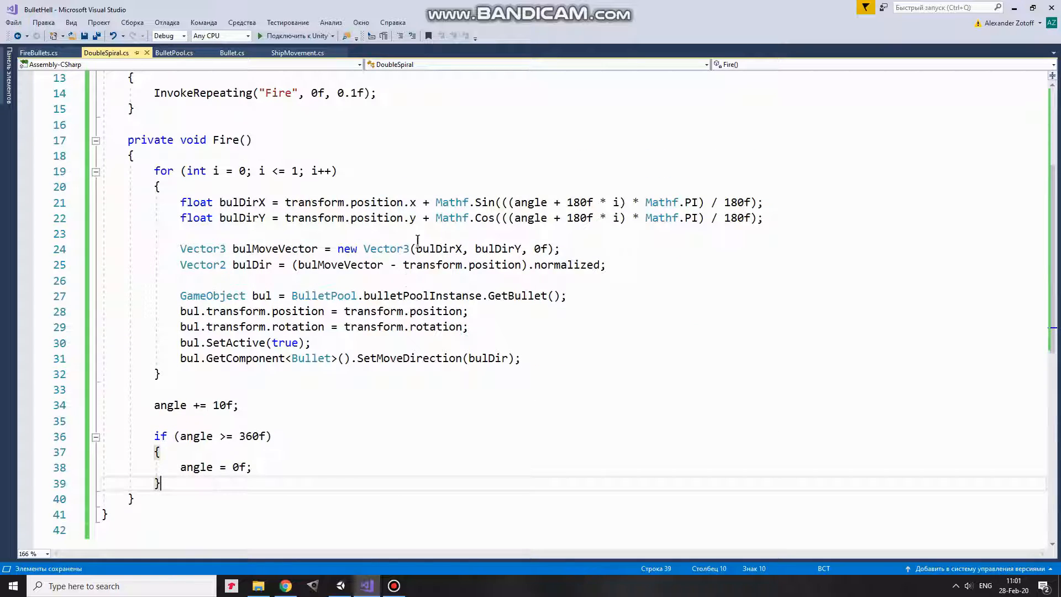
{"action": "mouse_move", "coordinate": [353, 187]}
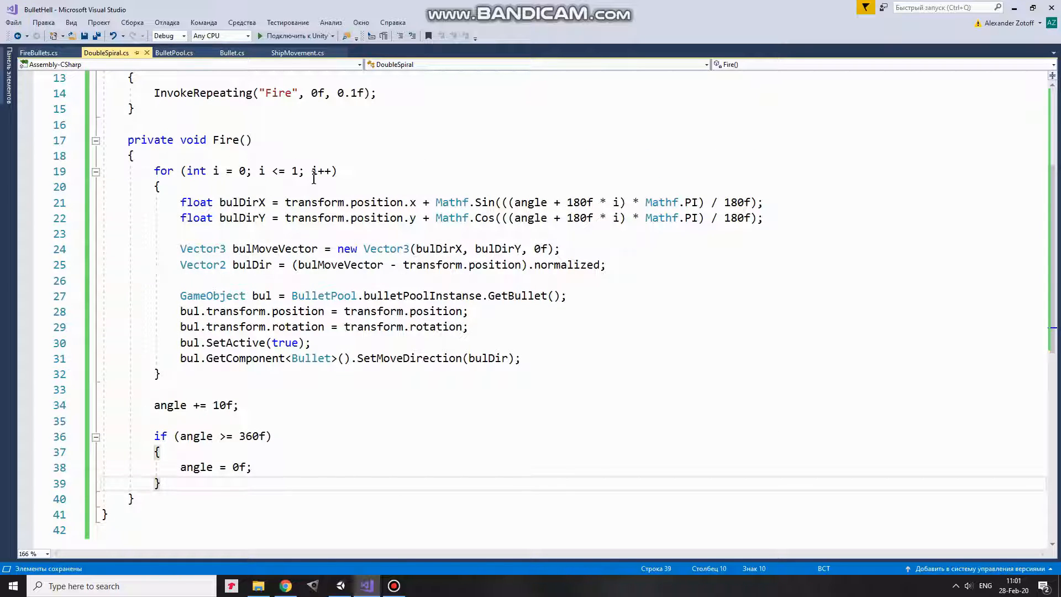
{"action": "mouse_move", "coordinate": [361, 170]}
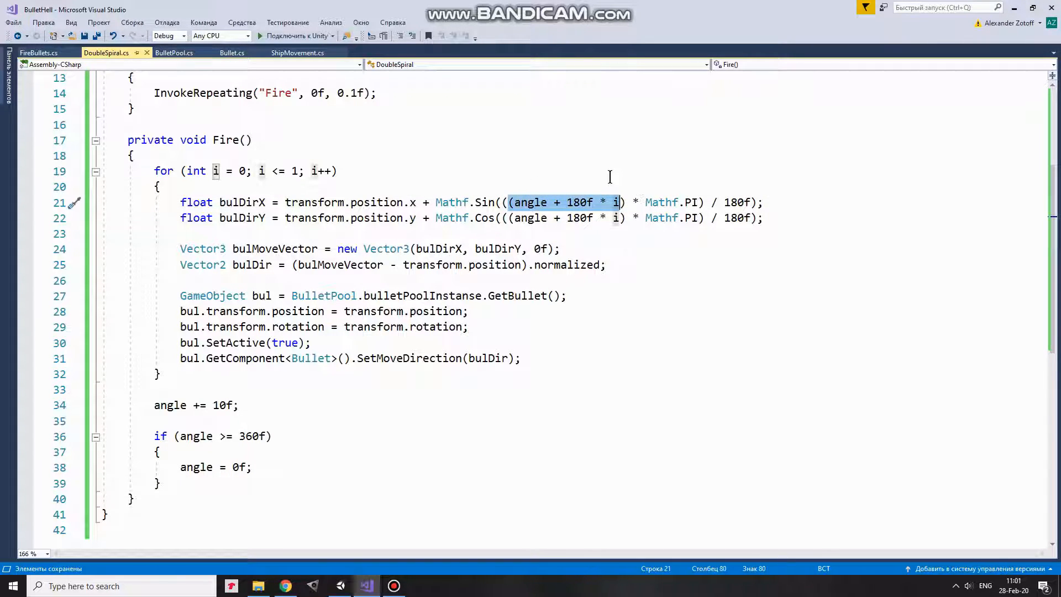
Step: Deselect the angle expression and run the Unity scene to watch the double spiral
{"action": "left_click", "coordinate": [584, 202]}
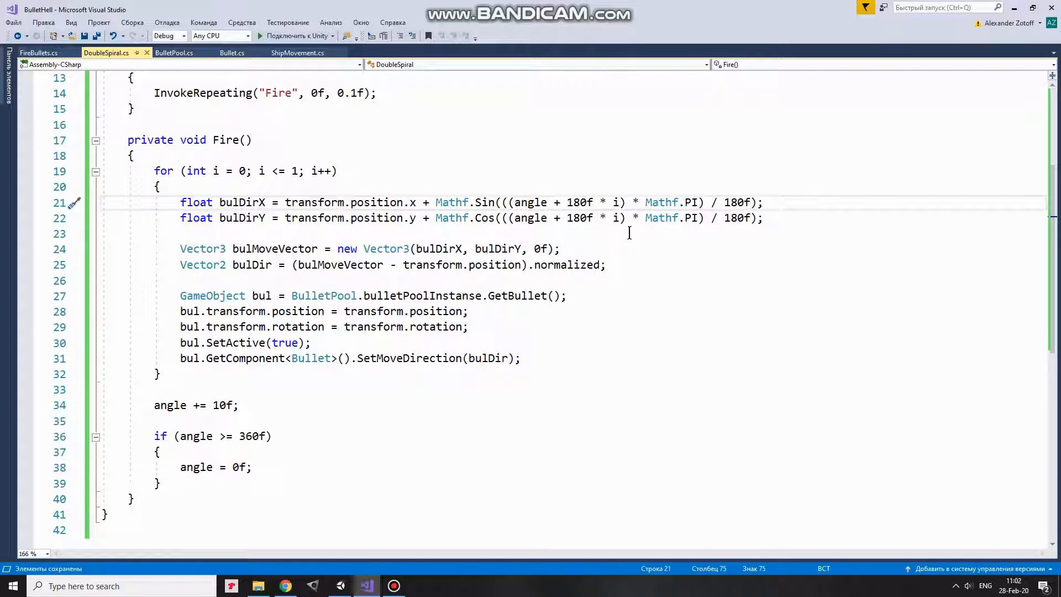
{"action": "mouse_move", "coordinate": [591, 242]}
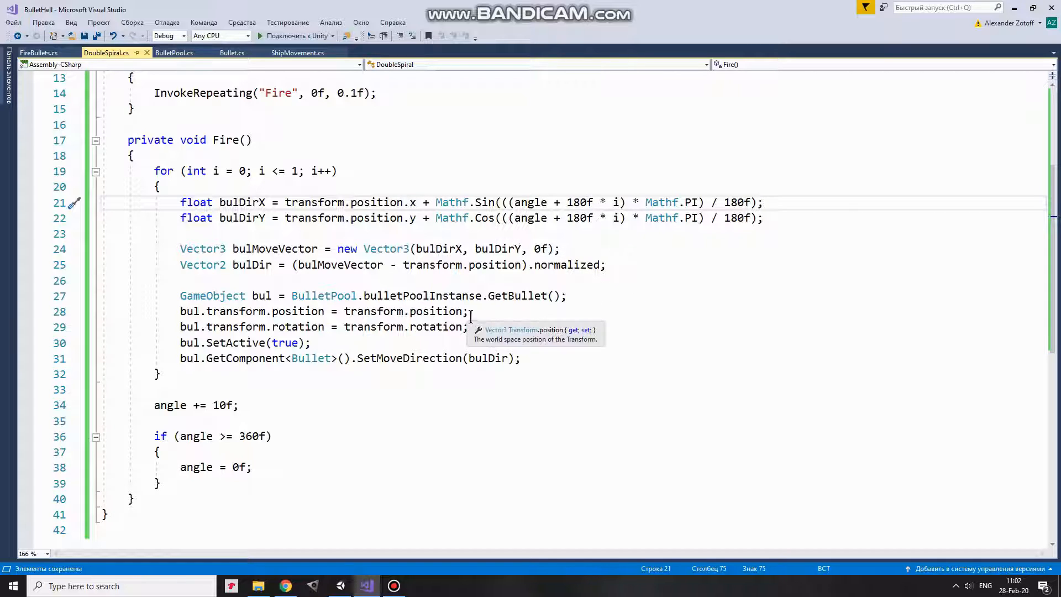
{"action": "mouse_move", "coordinate": [426, 377]}
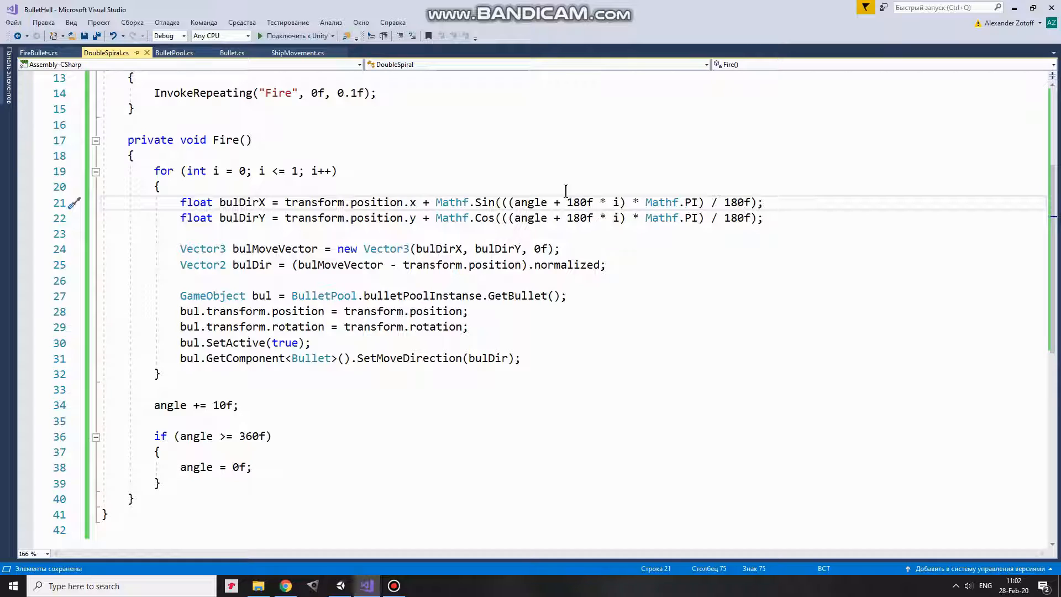
{"action": "mouse_move", "coordinate": [650, 242]}
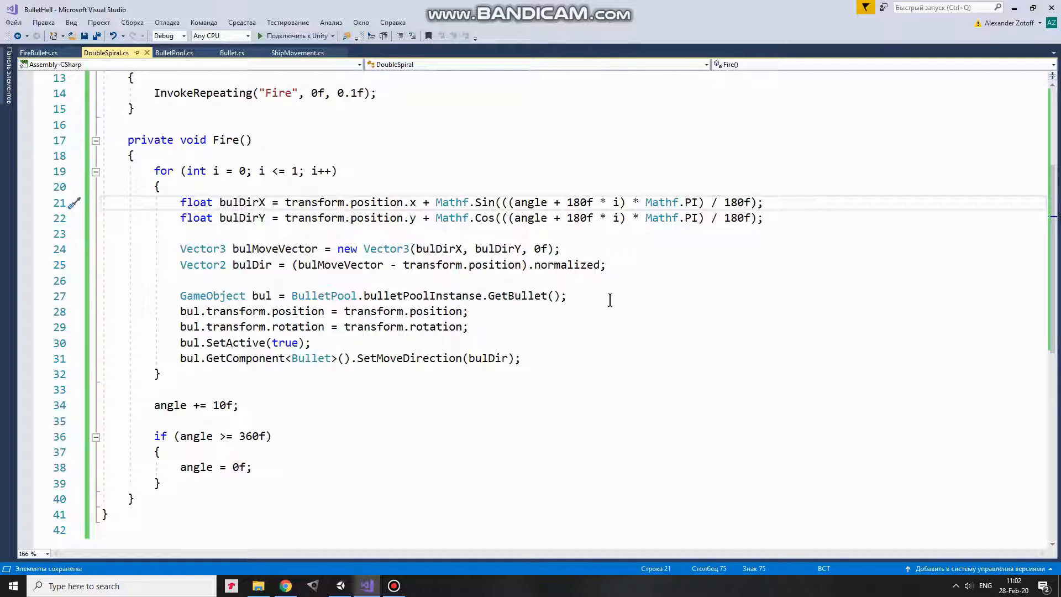
{"action": "mouse_move", "coordinate": [466, 399]}
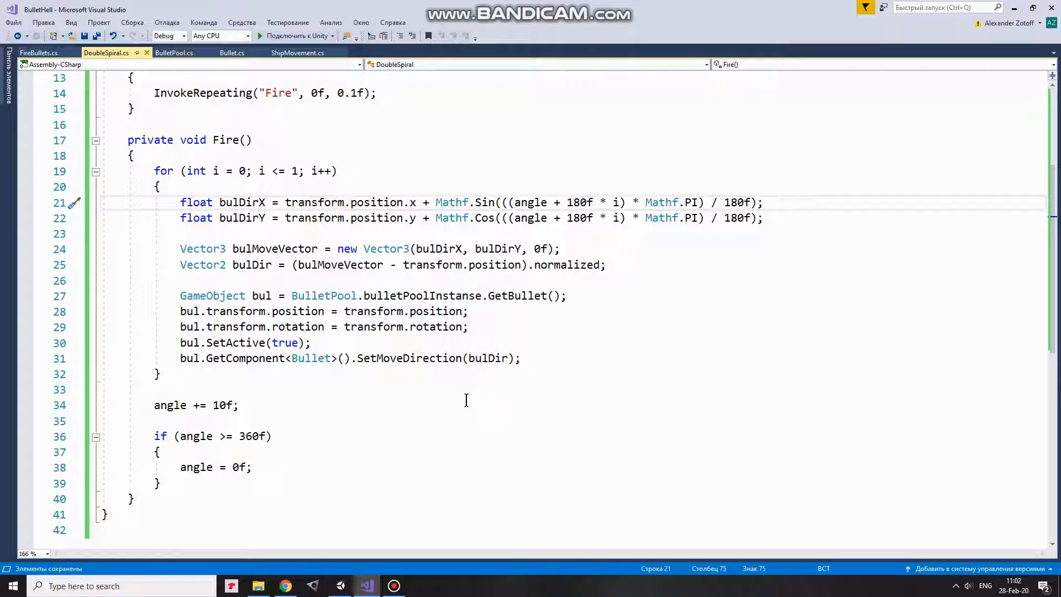
{"action": "mouse_move", "coordinate": [256, 409]}
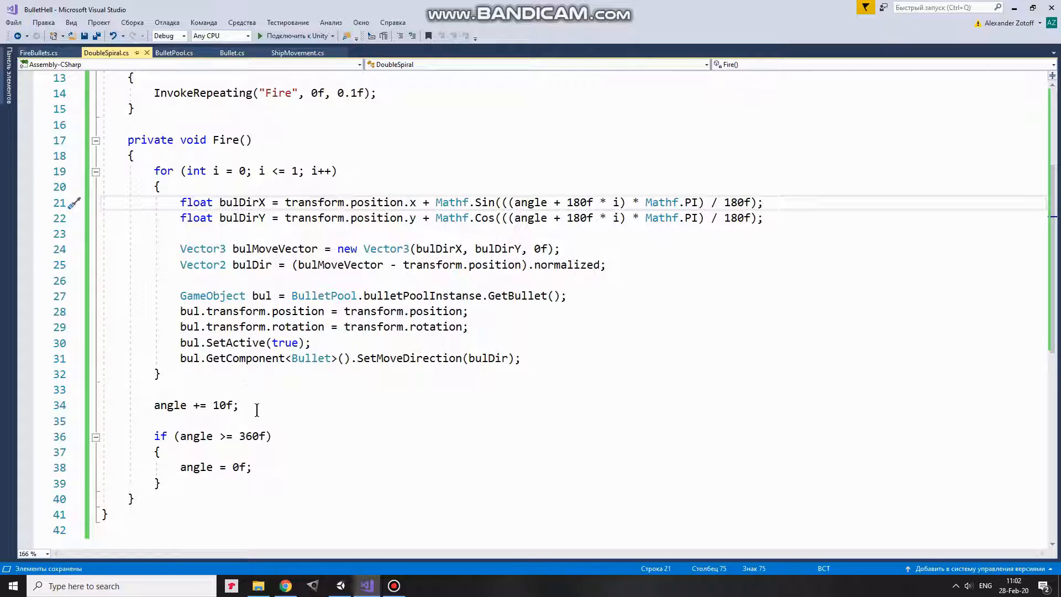
{"action": "mouse_move", "coordinate": [351, 453]}
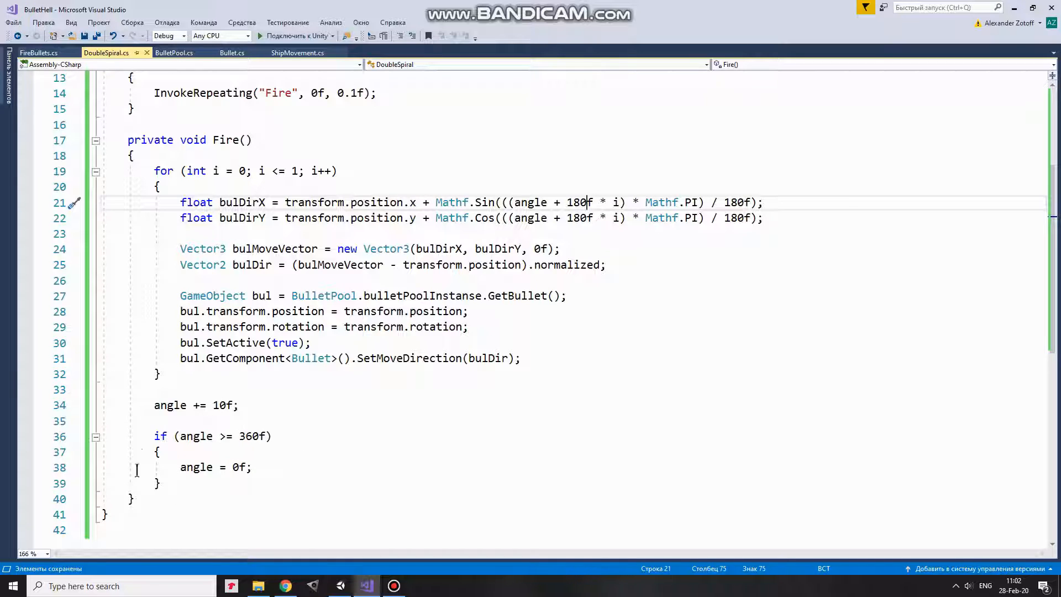
{"action": "mouse_move", "coordinate": [328, 452]}
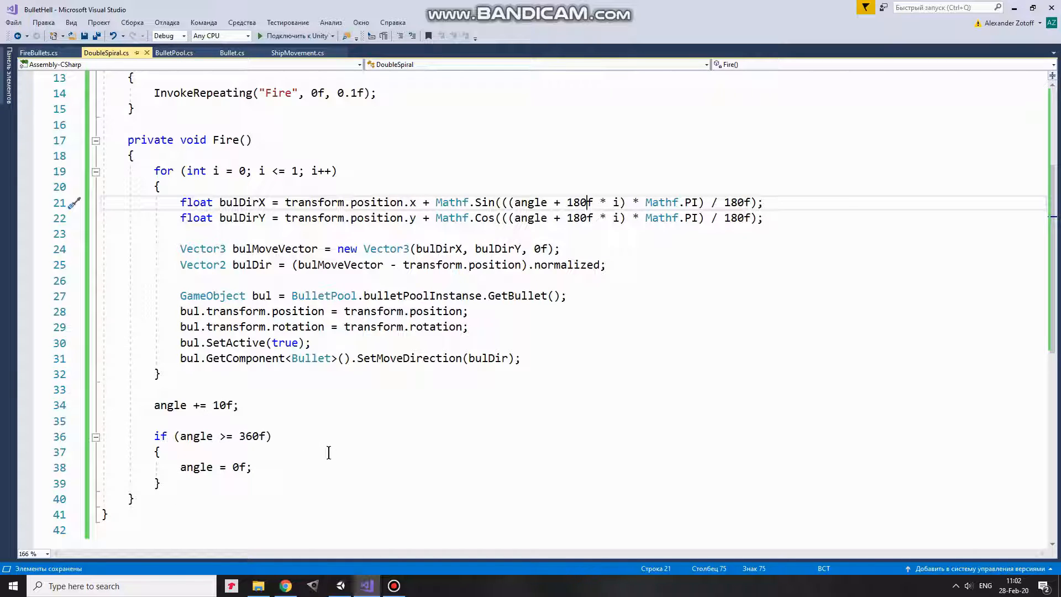
{"action": "mouse_move", "coordinate": [464, 448]}
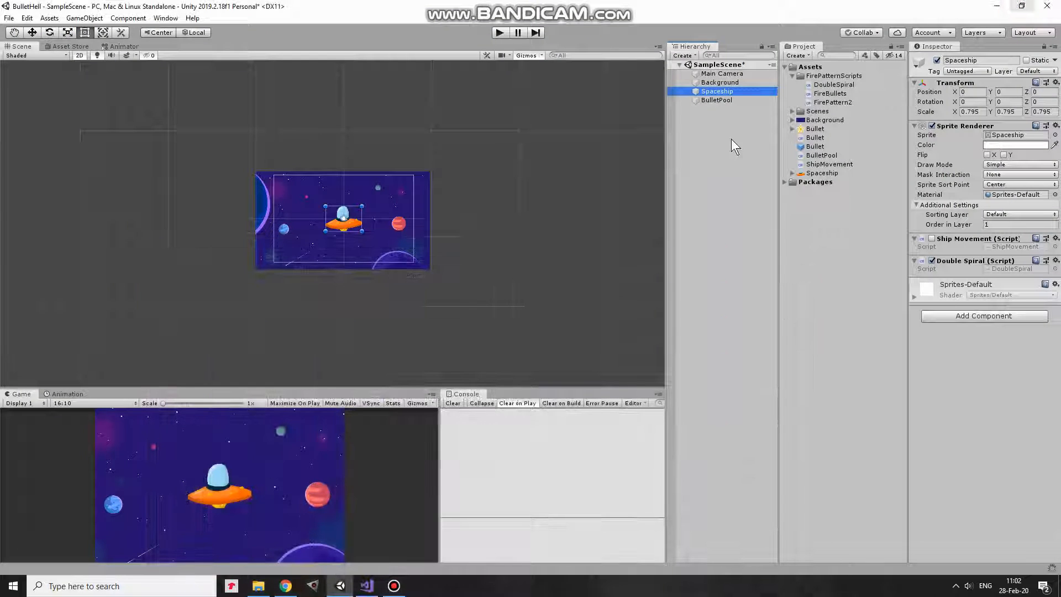
{"action": "left_click", "coordinate": [499, 32]}
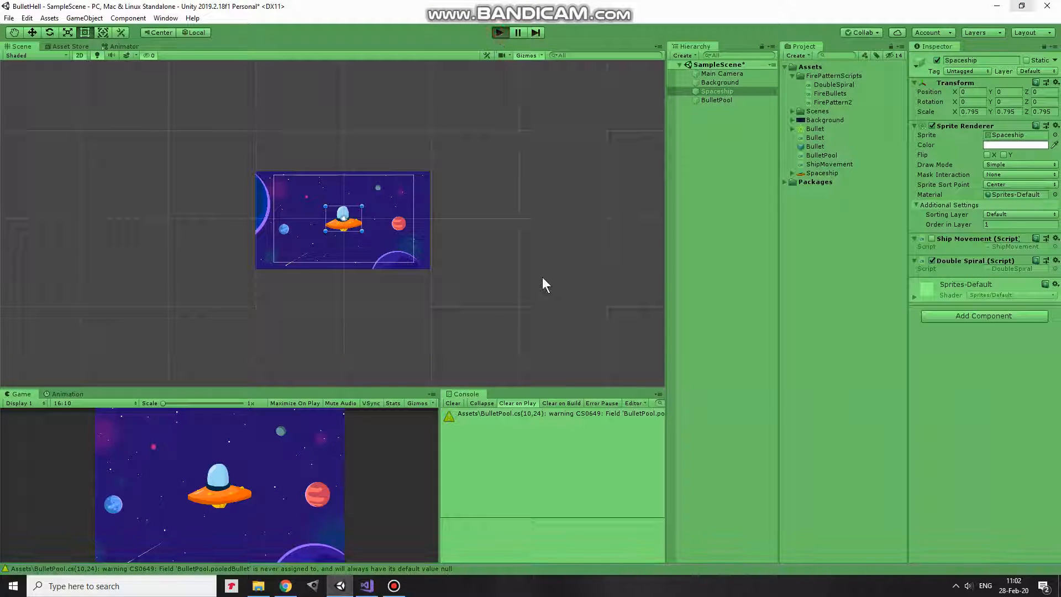
{"action": "left_click", "coordinate": [499, 33]}
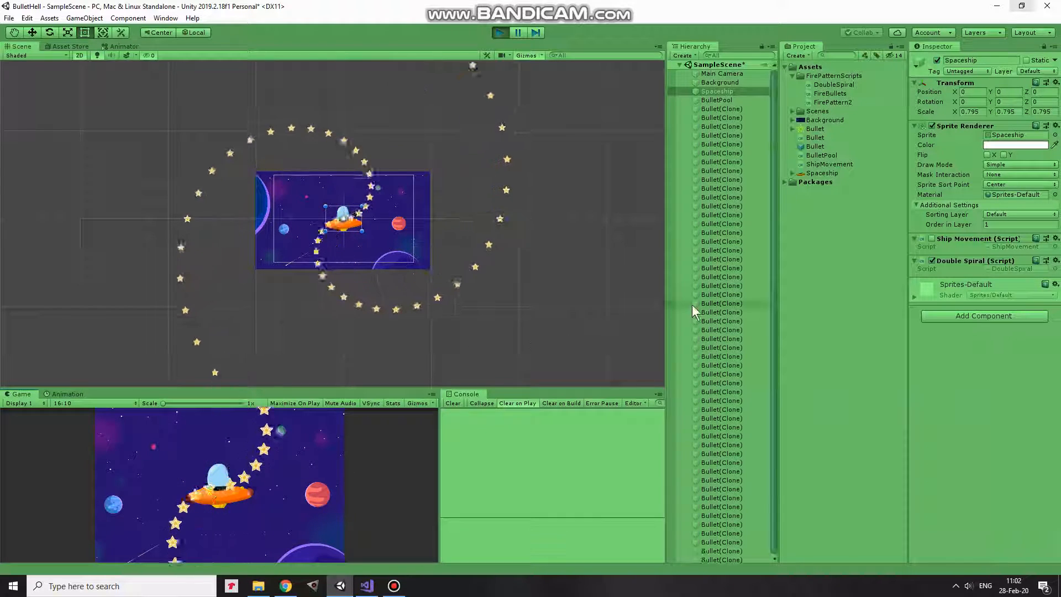